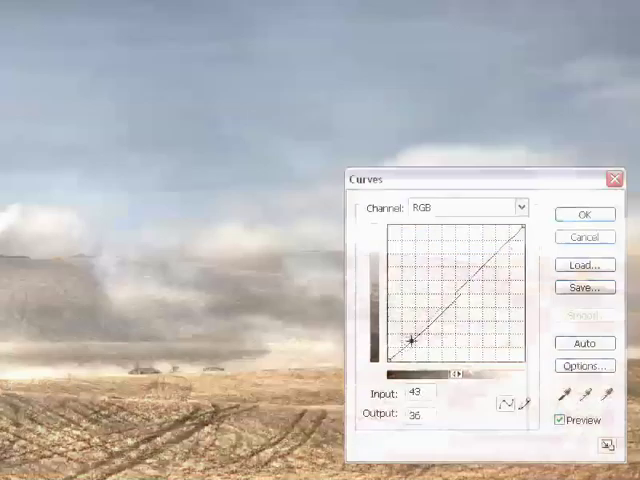
Open the Levels 2 adjustment layer's settings from its Layers panel thumbnail
left_click_drag(415, 338, 415, 350)
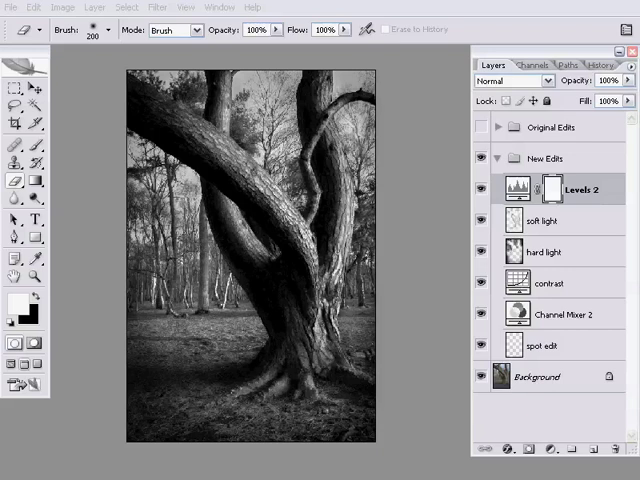
mouse_move(409, 86)
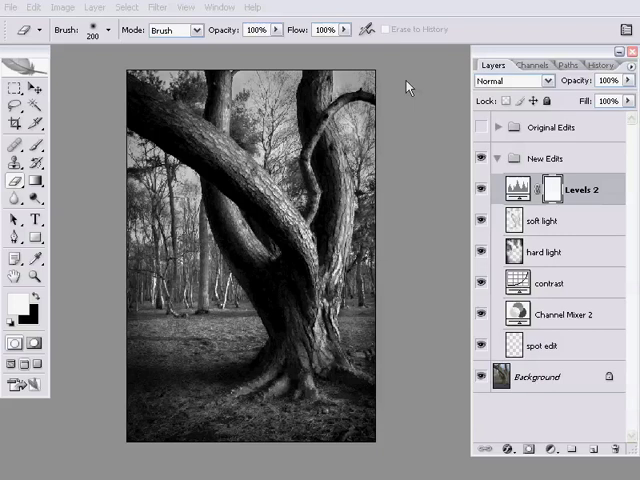
left_click(480, 221)
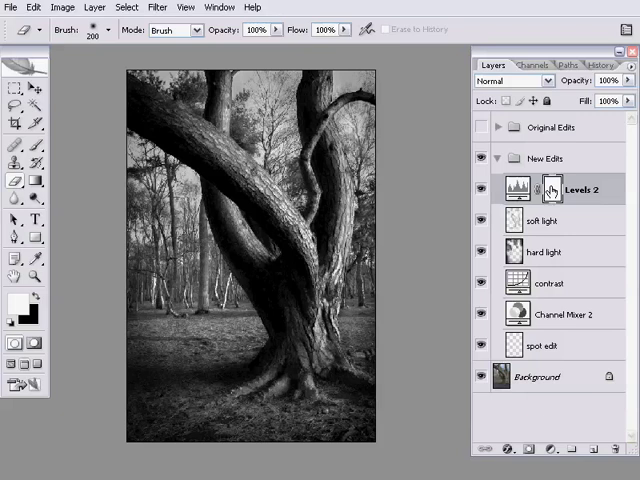
double_click(580, 190)
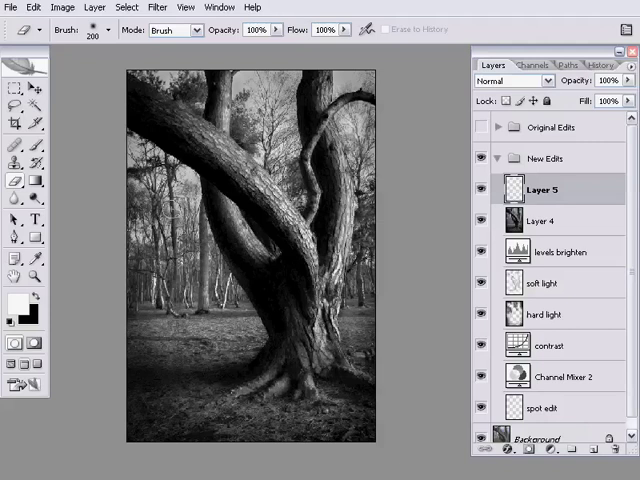
Merge the visible image into one stamped top layer with Layer > Merge Visible
left_click(93, 7)
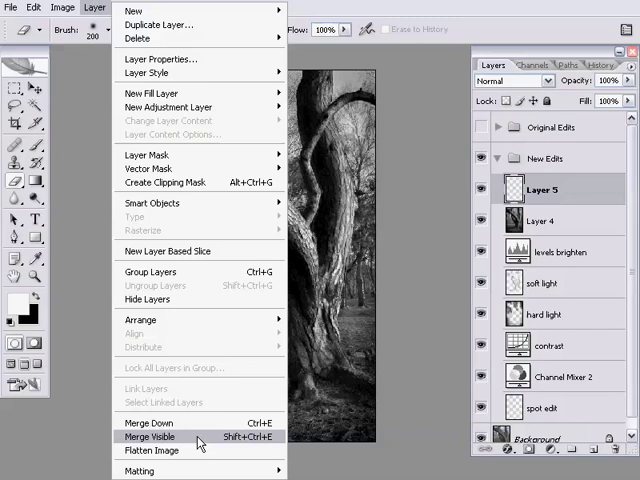
left_click(146, 436)
type("blur image")
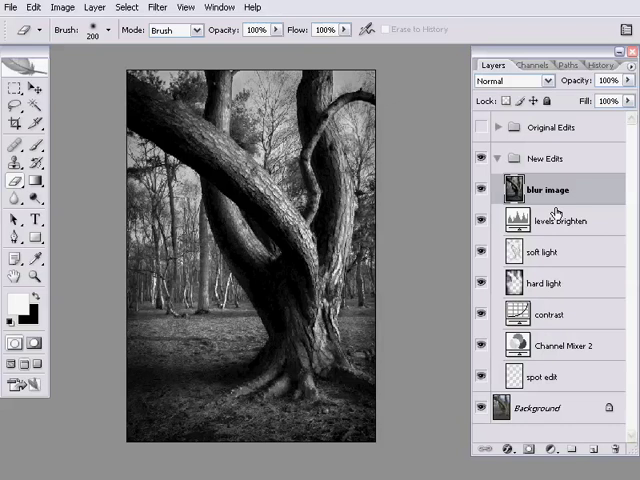
Apply a Gaussian Blur with a radius of about 8.8 pixels to the blur image layer
left_click(154, 6)
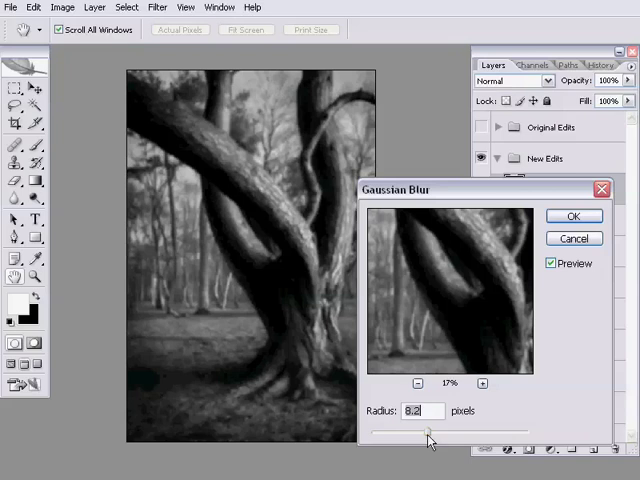
left_click_drag(428, 432, 424, 432)
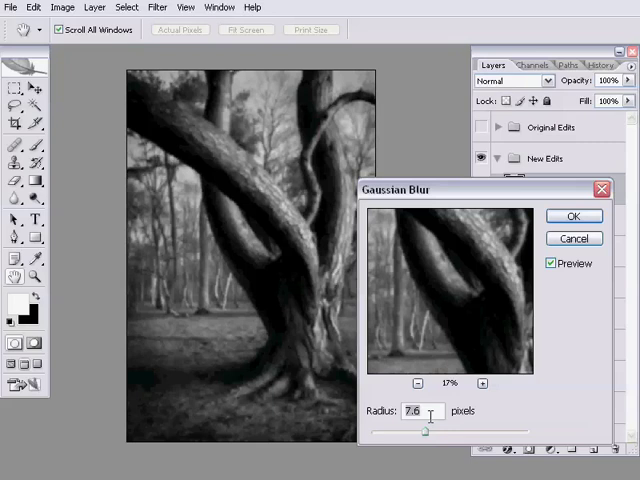
left_click_drag(424, 431, 432, 431)
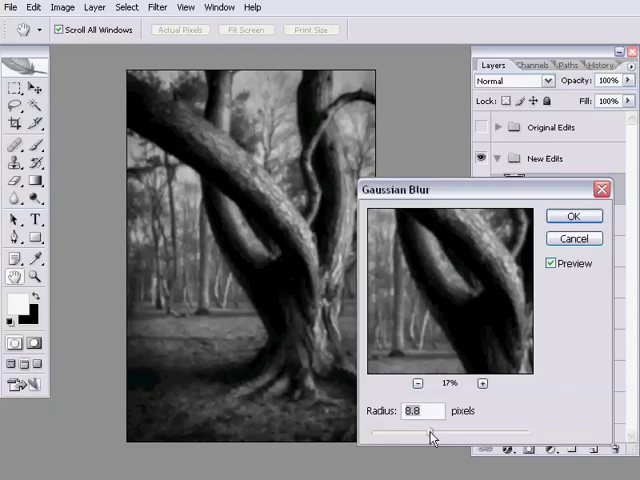
left_click(574, 216)
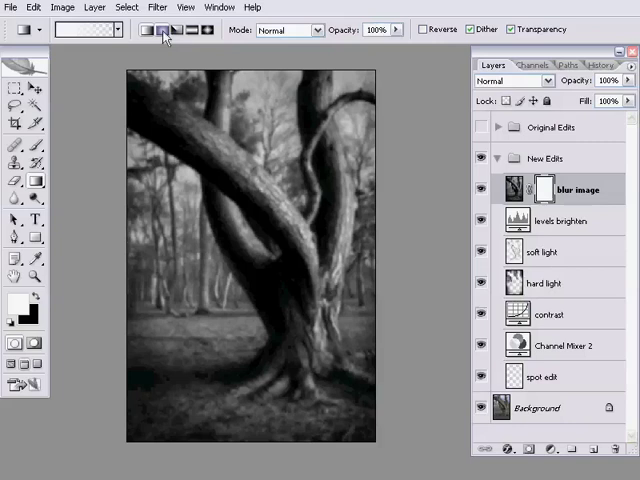
Set the Gradient tool to the Foreground to Background preset
left_click(155, 37)
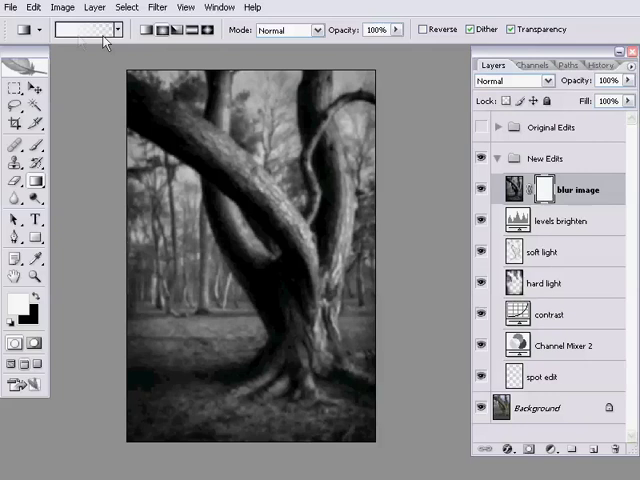
left_click(88, 35)
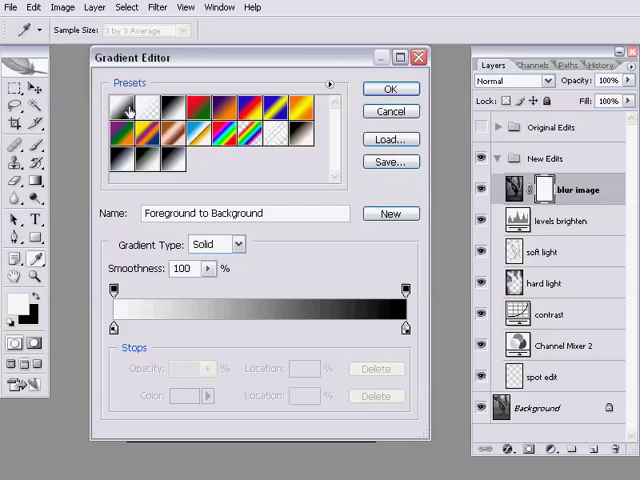
left_click(388, 89)
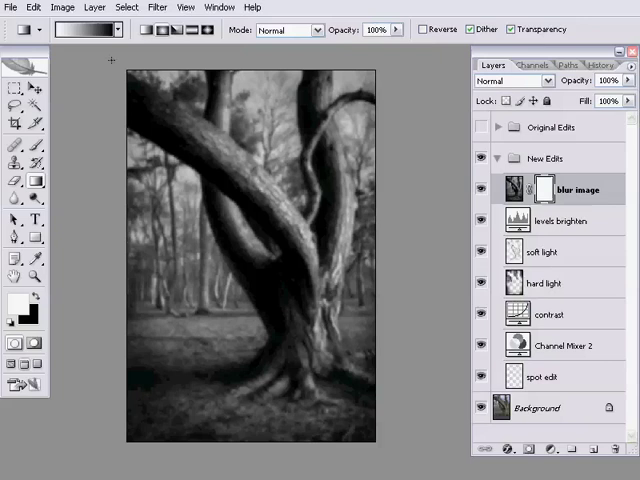
Drag a gradient across the blur image mask so the sharp trunk shows through
left_click(80, 34)
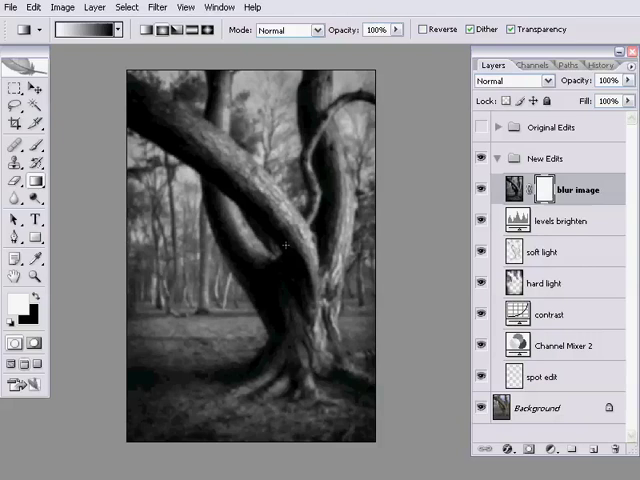
left_click_drag(240, 76, 287, 245)
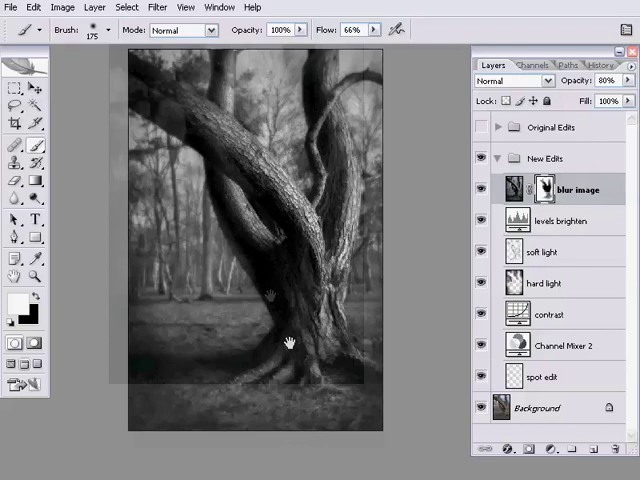
Toggle the panels with Tab to view the masked tree
key("Tab")
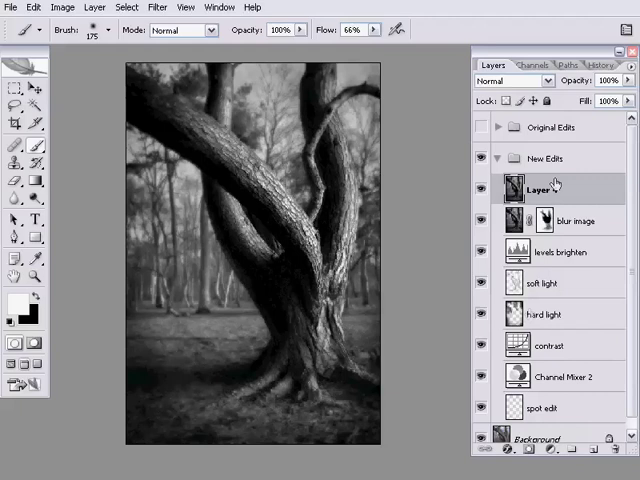
Rename the new top layer in New Edits to 'sharpening'
double_click(539, 188)
type("sharpening")
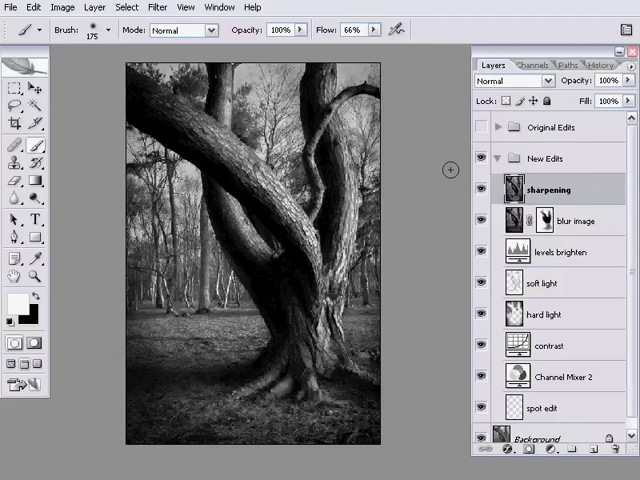
left_click(168, 8)
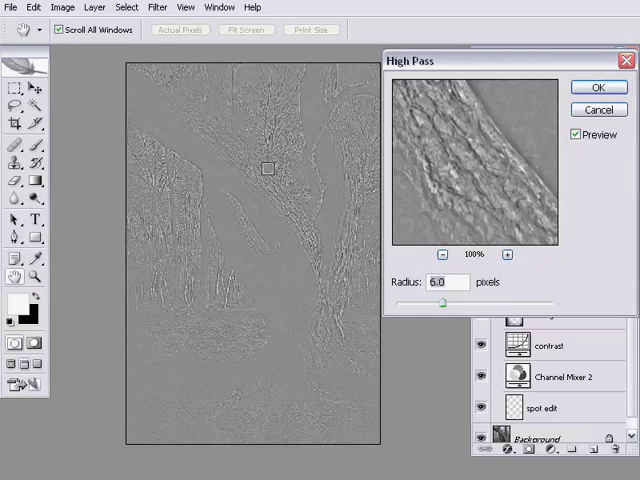
Preview tree areas and apply High Pass with its radius set to 7.1 pixels
left_click_drag(442, 301, 475, 301)
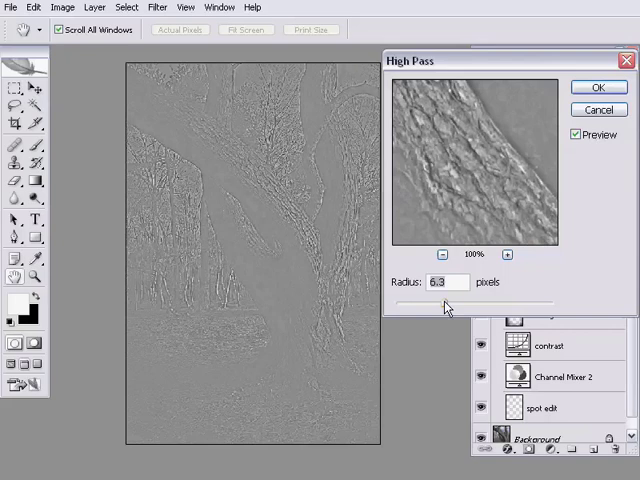
left_click_drag(445, 298, 435, 298)
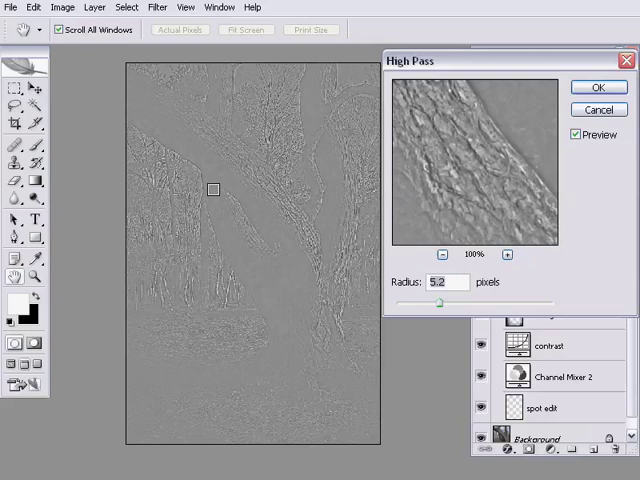
left_click_drag(443, 301, 457, 301)
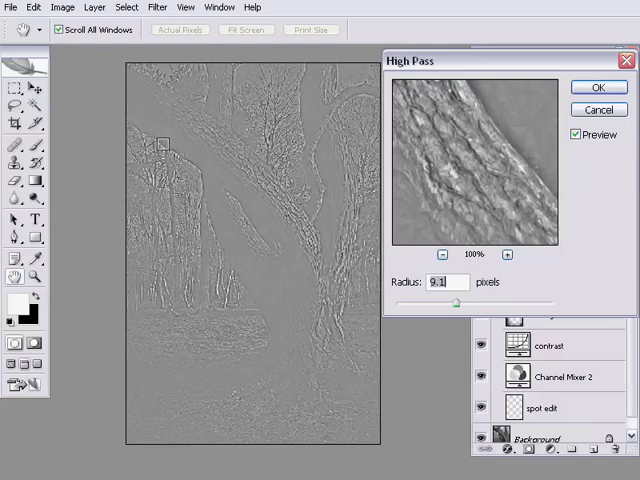
left_click_drag(456, 301, 449, 301)
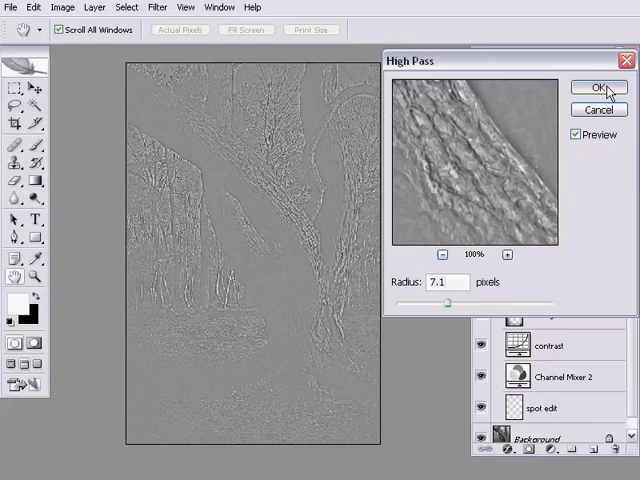
left_click(591, 86)
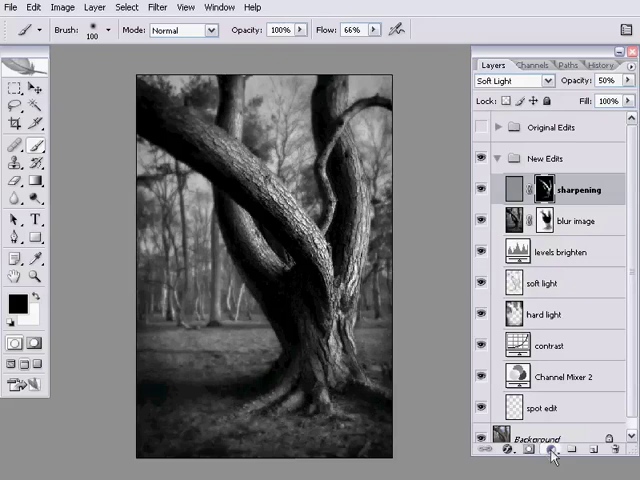
Add the Curves layer 'lighten' in Screen blend mode at 25% opacity
left_click(510, 80)
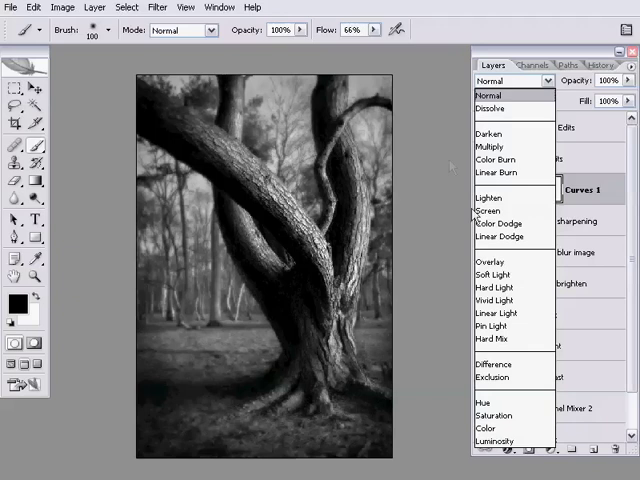
left_click(489, 210)
type("lighten")
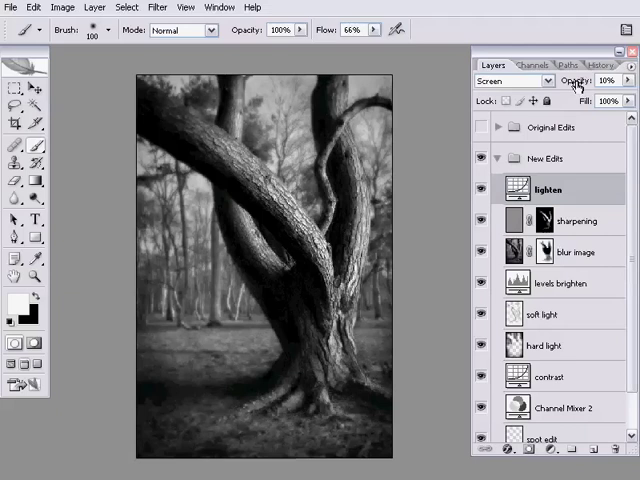
left_click_drag(590, 81, 605, 81)
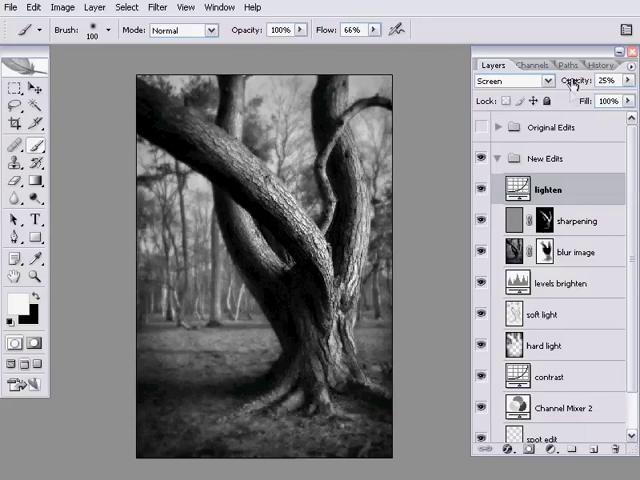